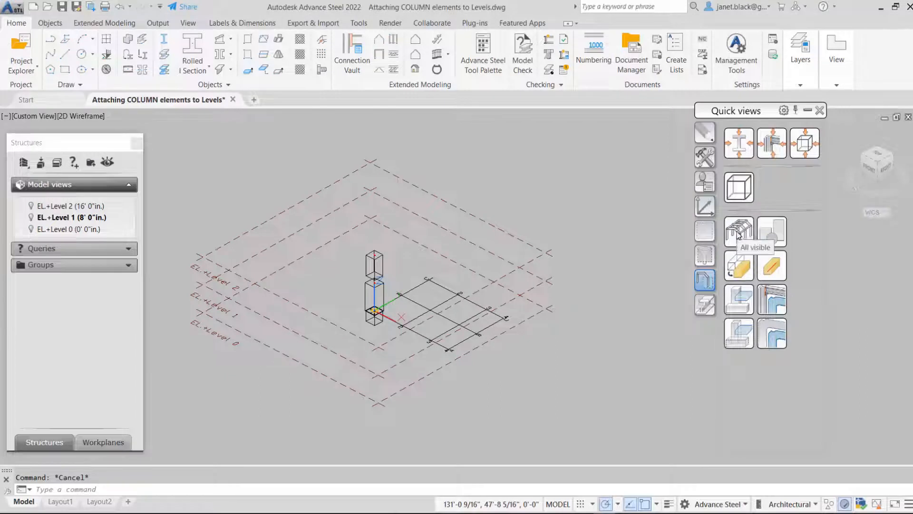
# Show all model objects with the All visible quick view
pyautogui.click(739, 231)
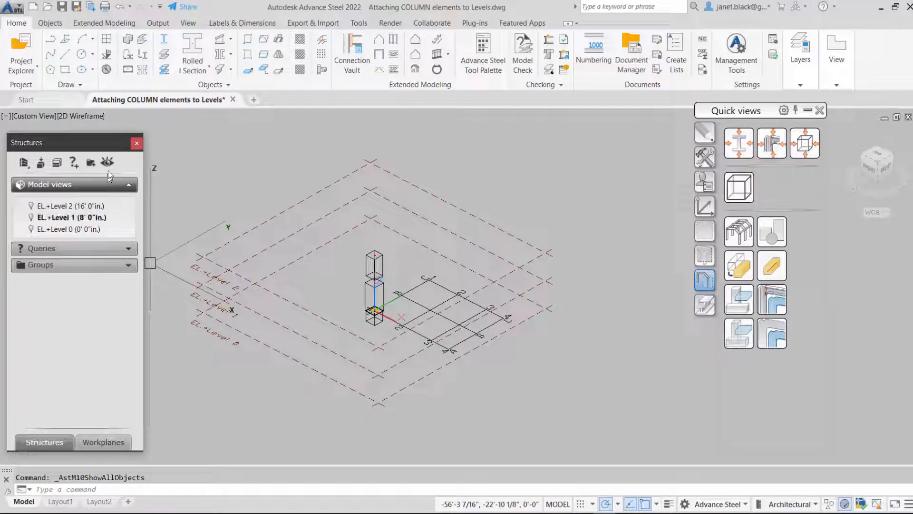
pyautogui.click(127, 38)
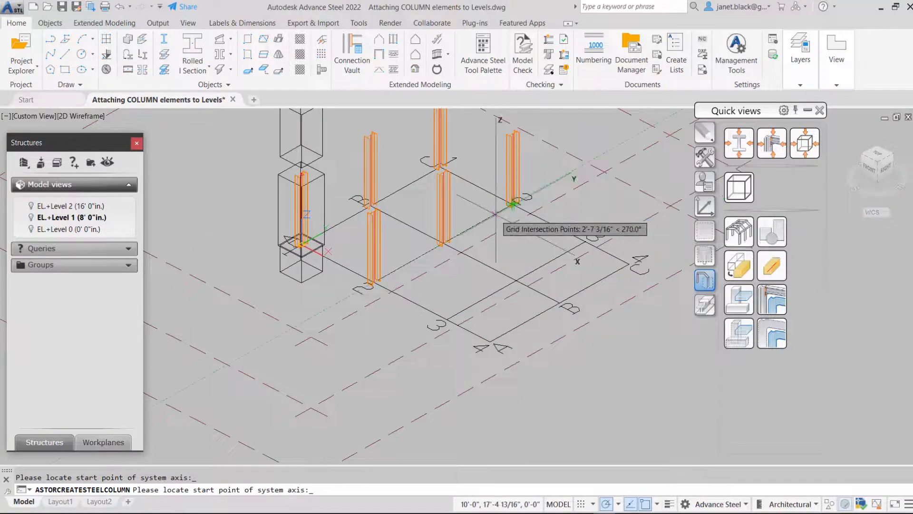
pyautogui.moveTo(516, 282)
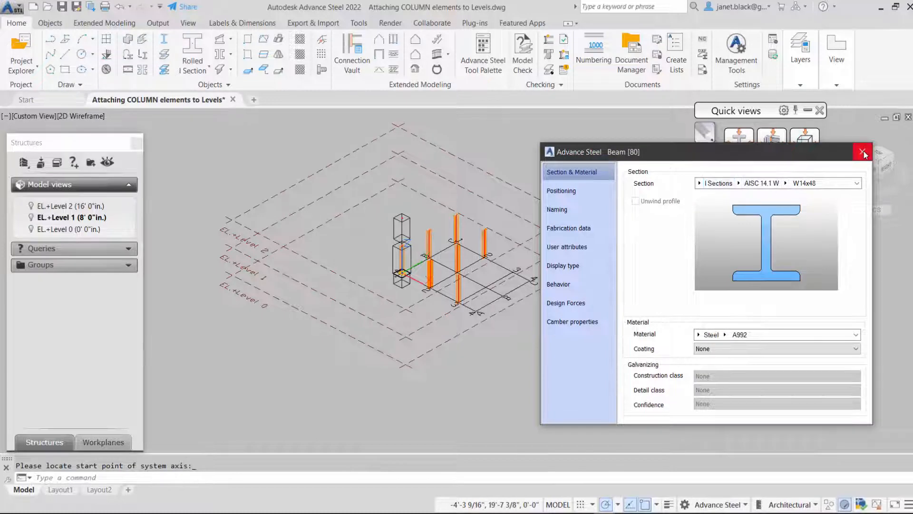
# Close the properties dialog of the placed W14x43 columns
pyautogui.click(864, 152)
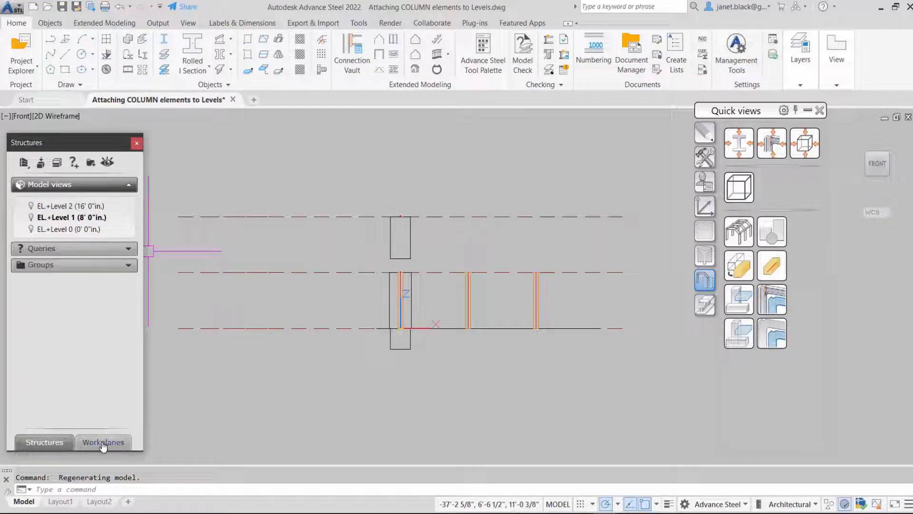
# Set the columns' top bound to EL.+Level 2 and attach them to that level
pyautogui.click(103, 442)
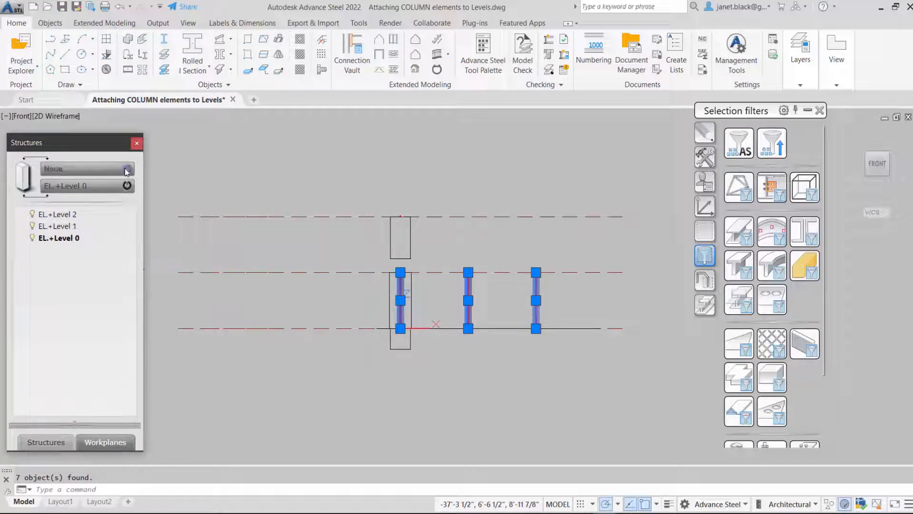
pyautogui.click(85, 168)
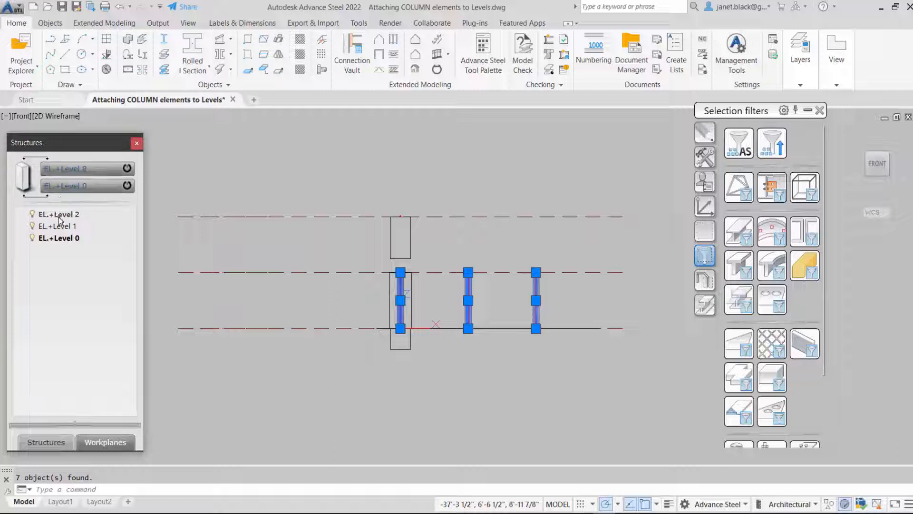
pyautogui.rightClick(59, 214)
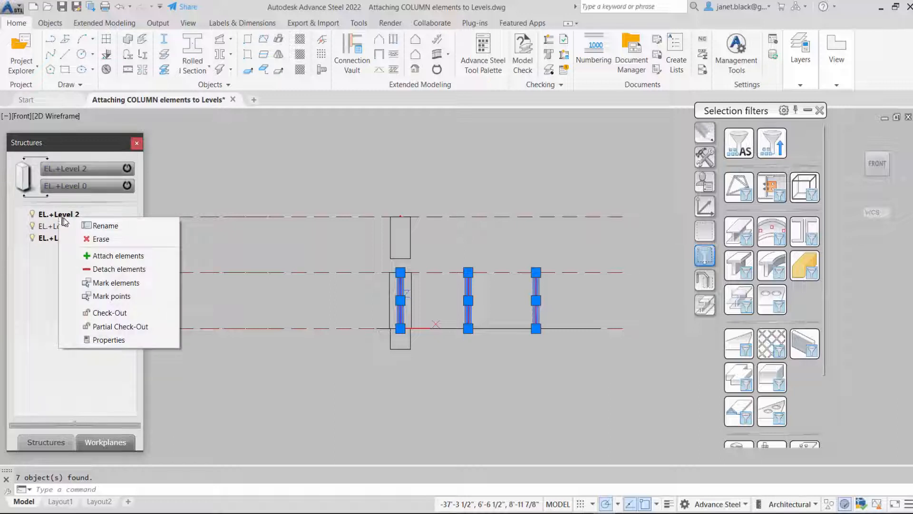
pyautogui.click(119, 255)
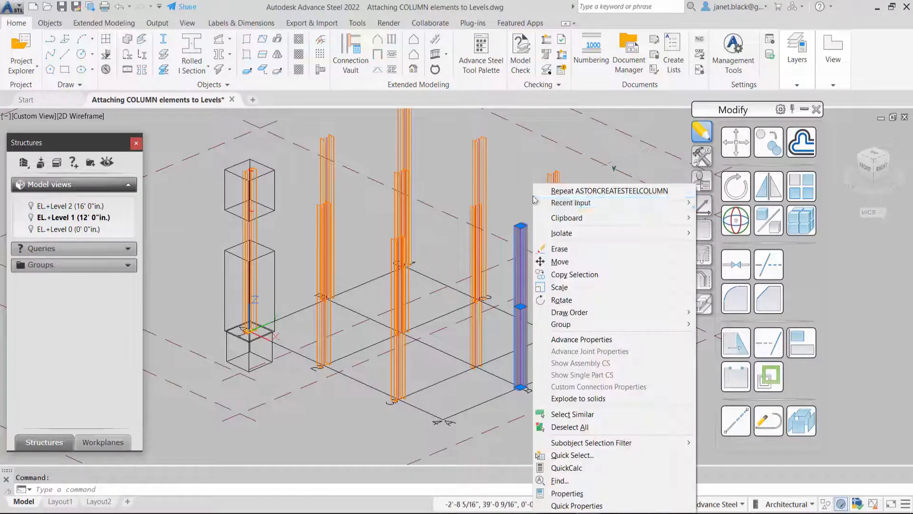
# Switch the two W12x26 columns' section to AISC HSS square HSS 8X8X1/2
pyautogui.click(566, 493)
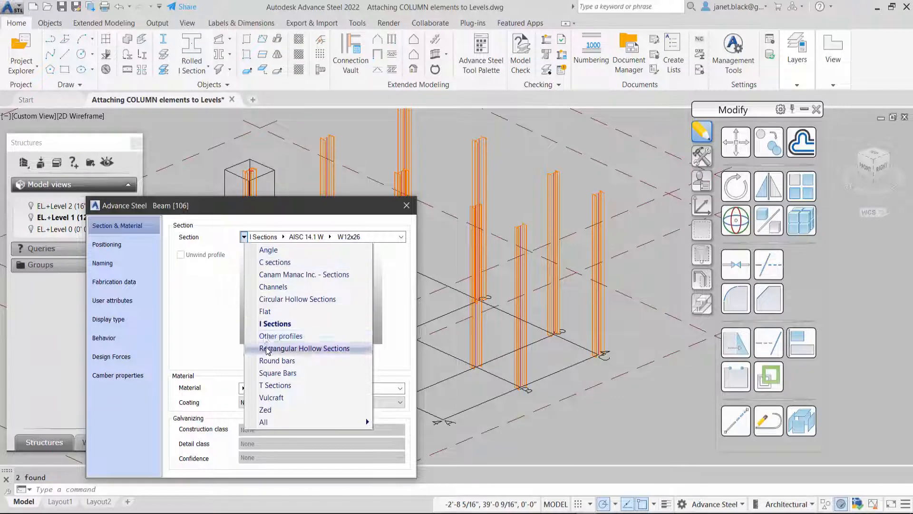
pyautogui.click(304, 348)
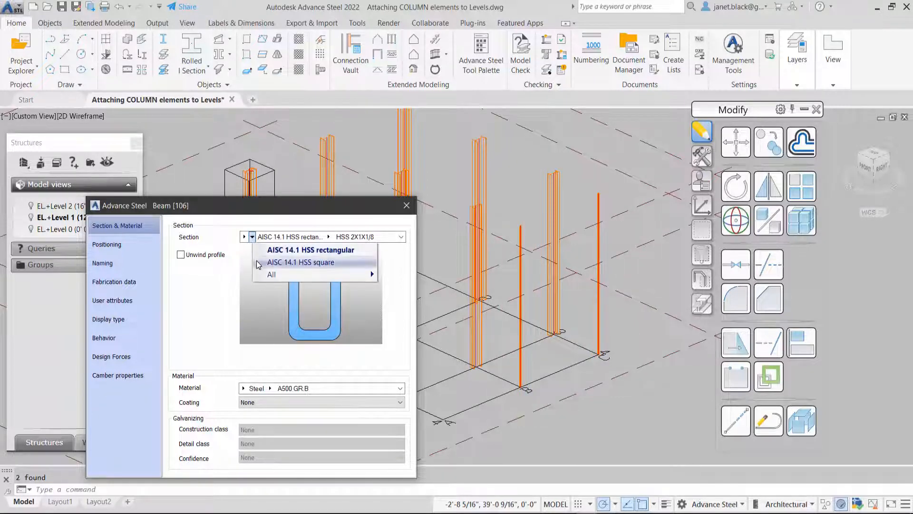
pyautogui.click(301, 262)
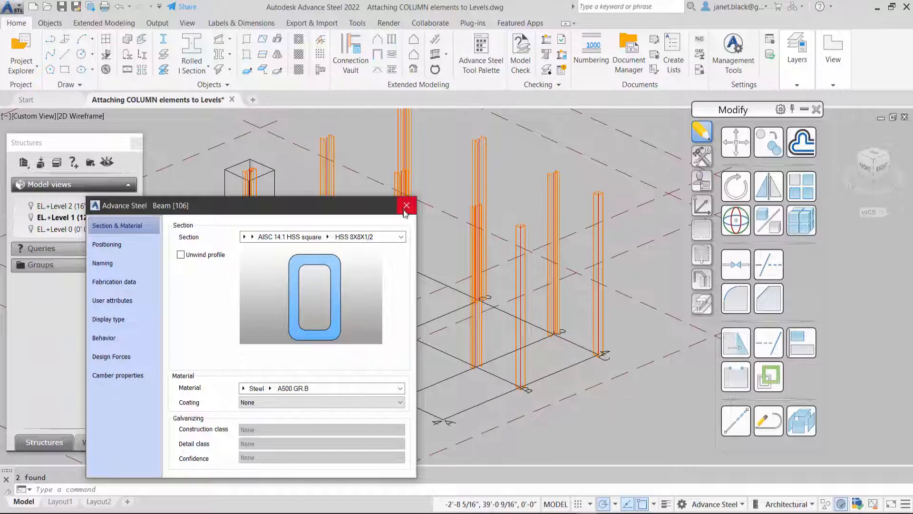
pyautogui.click(406, 207)
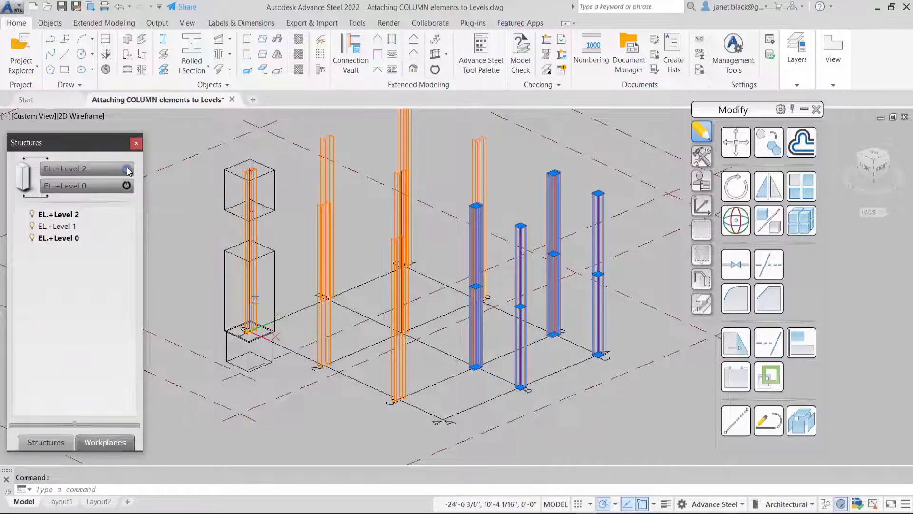
# Bound the HSS columns with top at EL.+Level 1 and bottom at EL.+Level 0
pyautogui.click(82, 168)
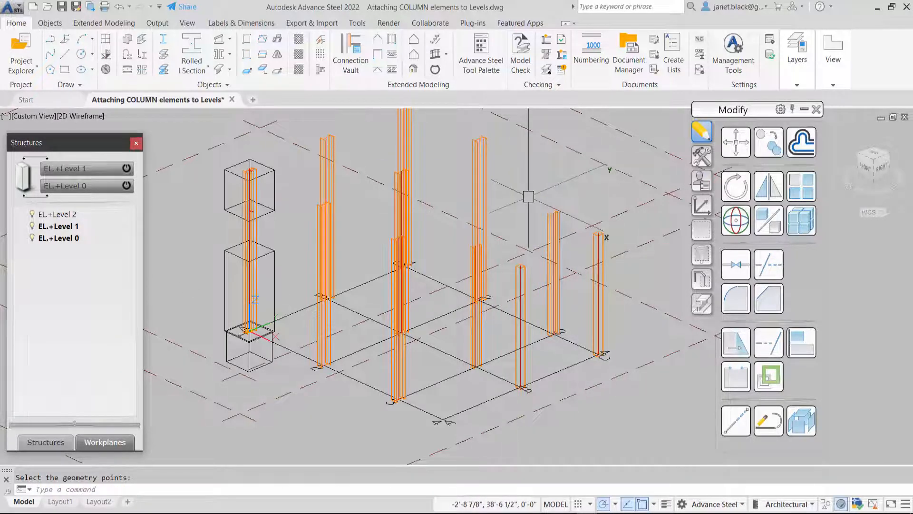
pyautogui.click(192, 55)
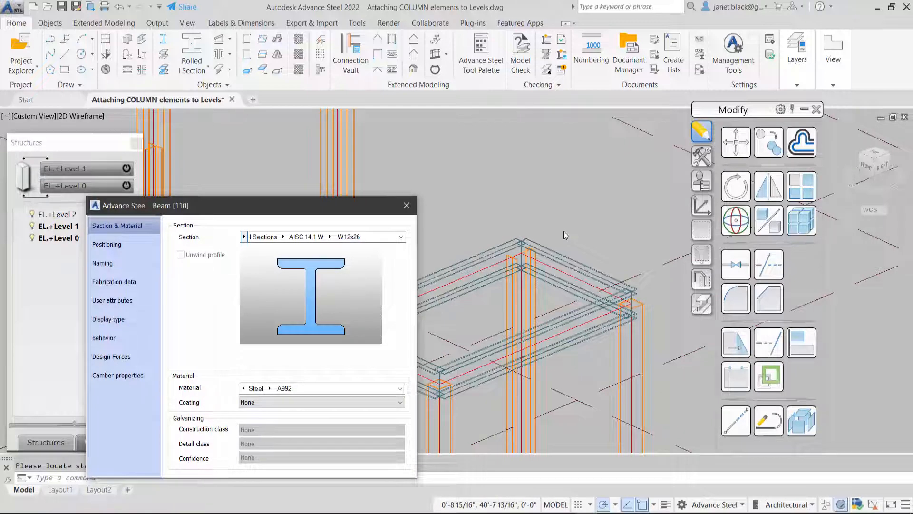
pyautogui.moveTo(572, 214)
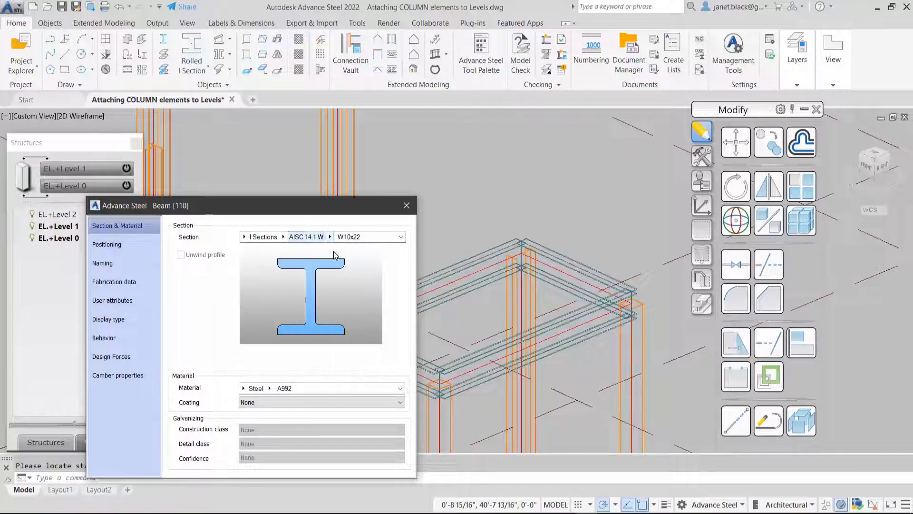
# Set the W10x22 beam's positioning reference point
pyautogui.click(106, 244)
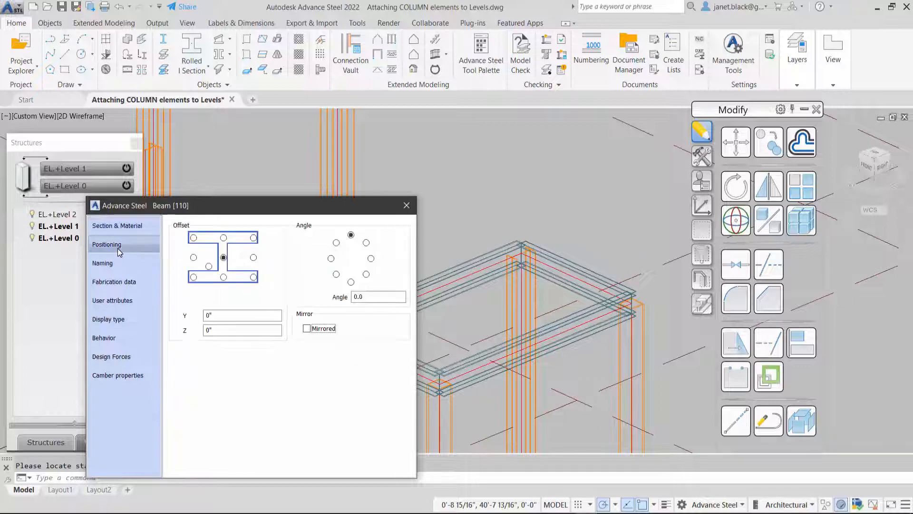
pyautogui.click(103, 262)
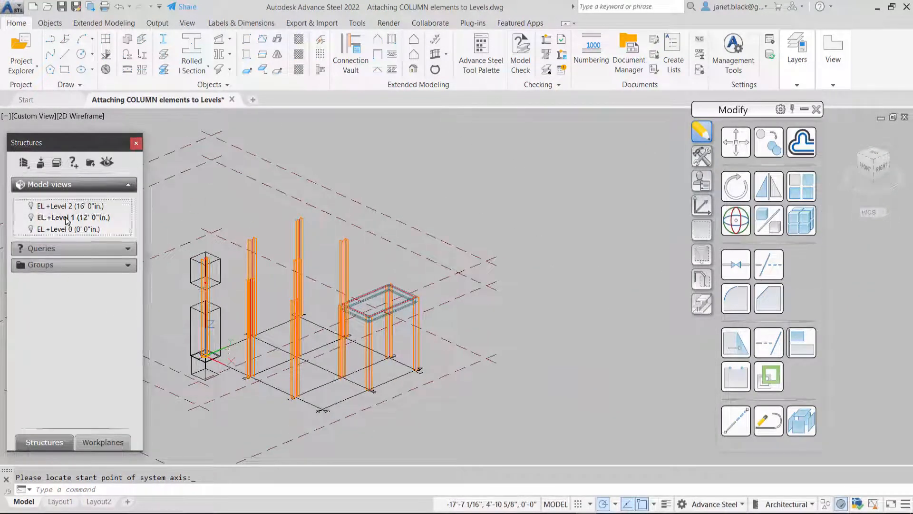
# Change EL.+Level 1's top altitude to 8'0" in Level properties
pyautogui.doubleClick(73, 218)
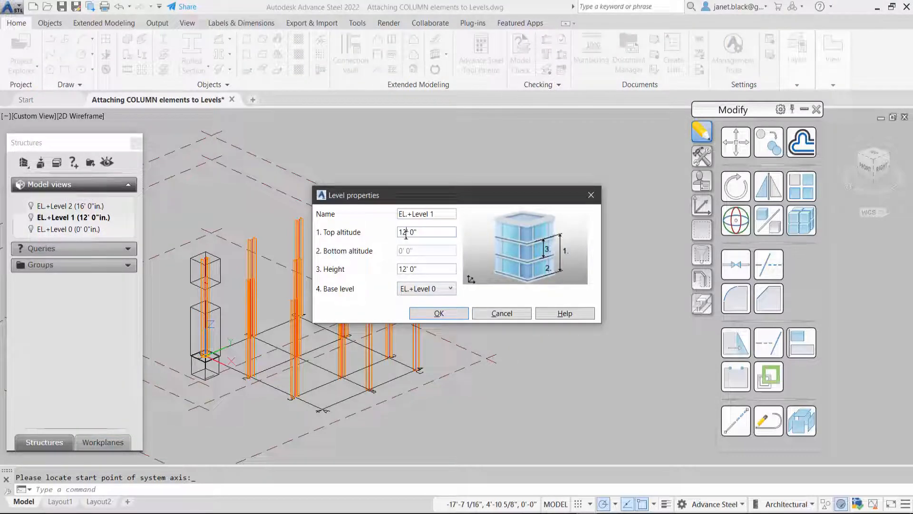
pyautogui.moveTo(353, 195); pyautogui.dragTo(475, 160)
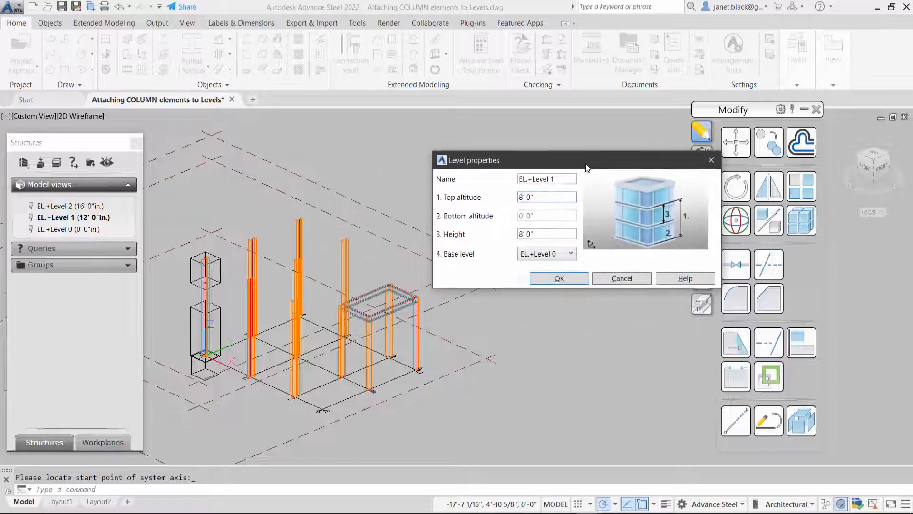
pyautogui.click(558, 278)
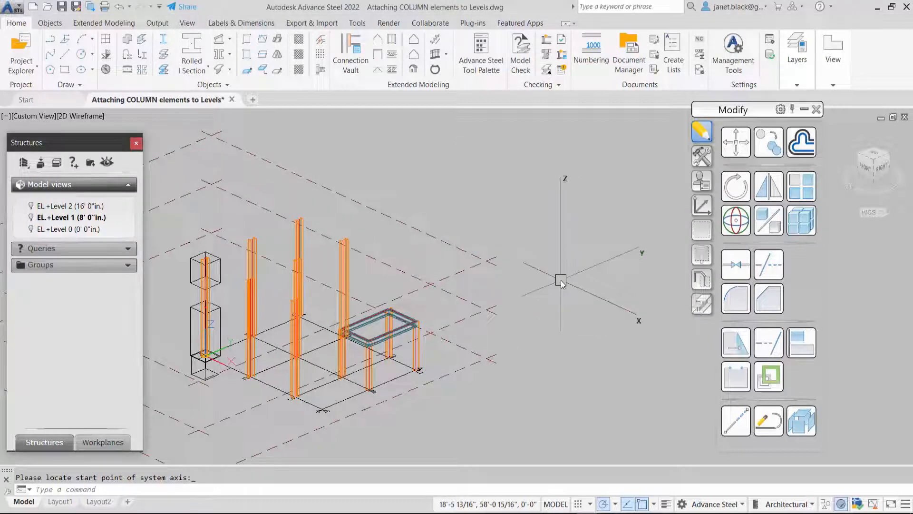